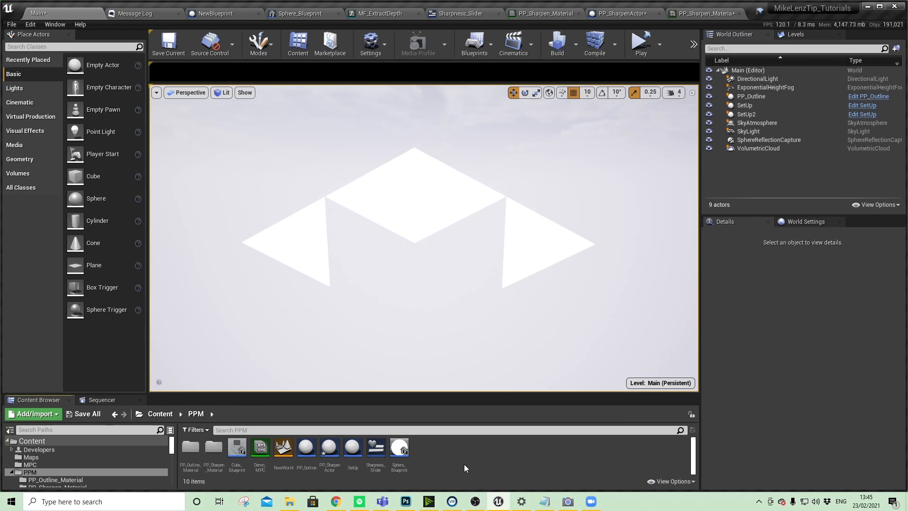
pyautogui.moveTo(564, 127)
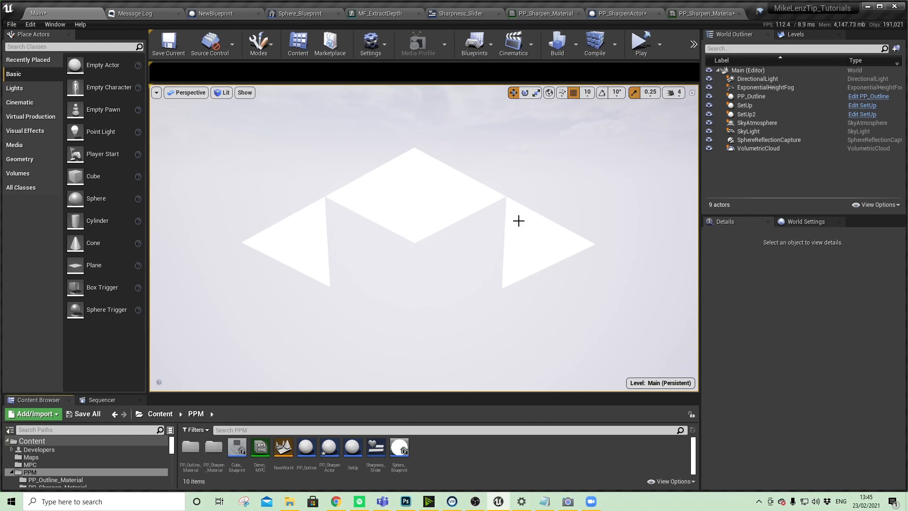
pyautogui.moveTo(433, 416)
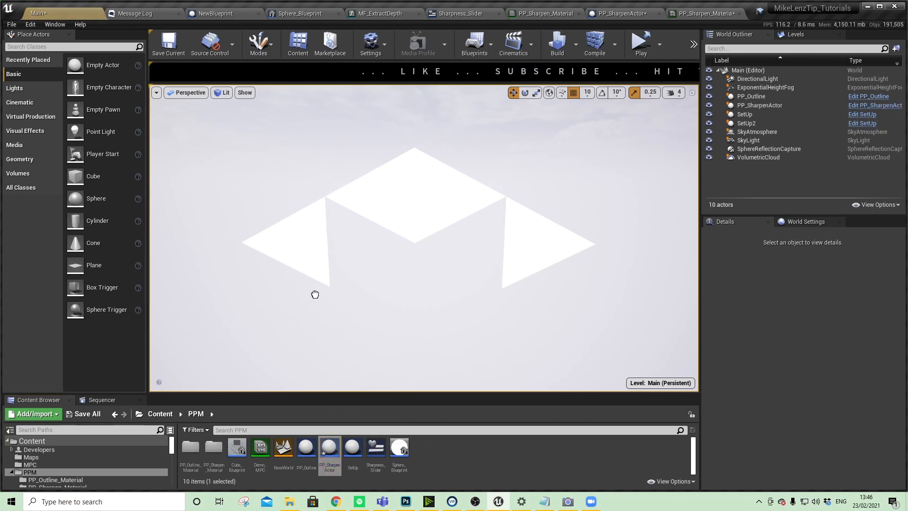
# Step: Assign PP_Sharpen_Material_Inst as the PostProcess component's post-process material in PP_SharpenActor and save
pyautogui.click(760, 105)
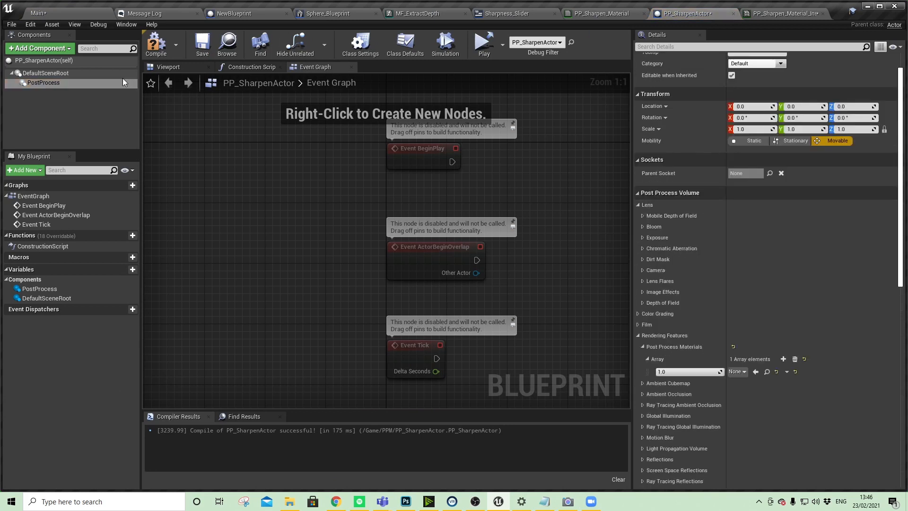
pyautogui.click(43, 83)
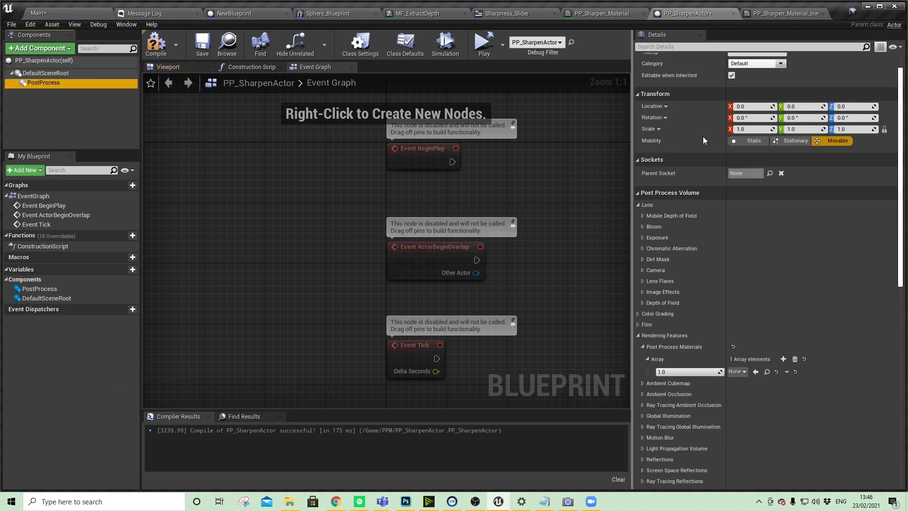
pyautogui.scroll(-3)
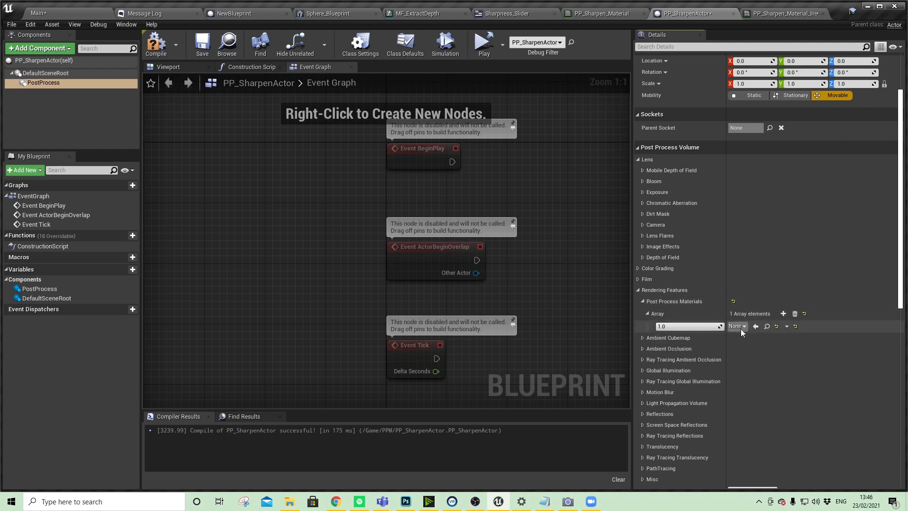
pyautogui.click(736, 326)
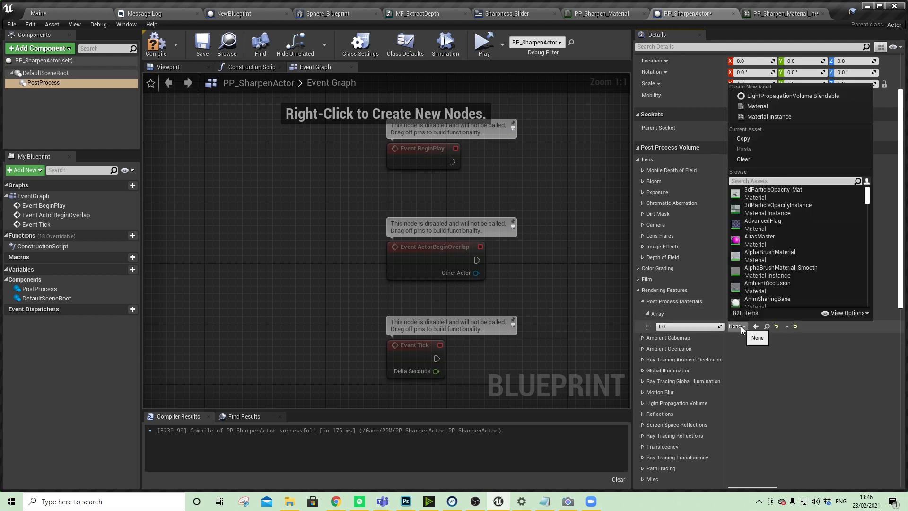
pyautogui.write('PP_Sha')
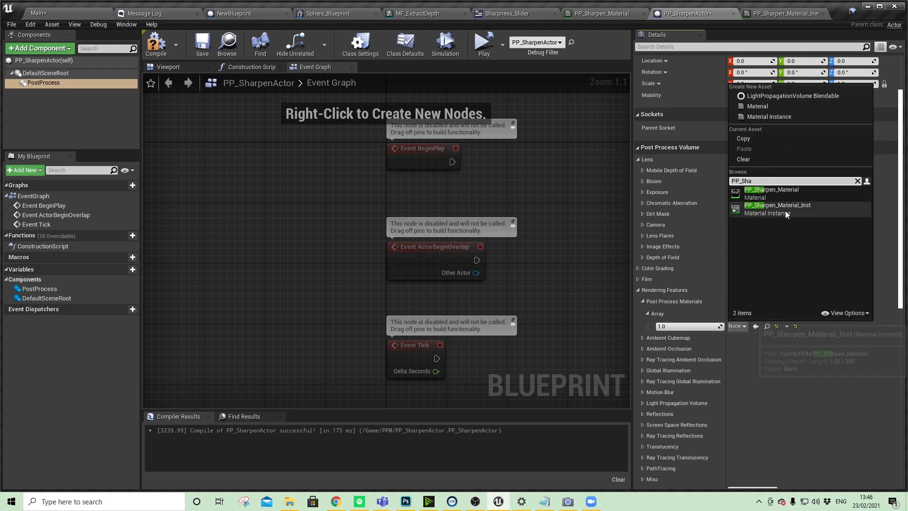
pyautogui.click(778, 208)
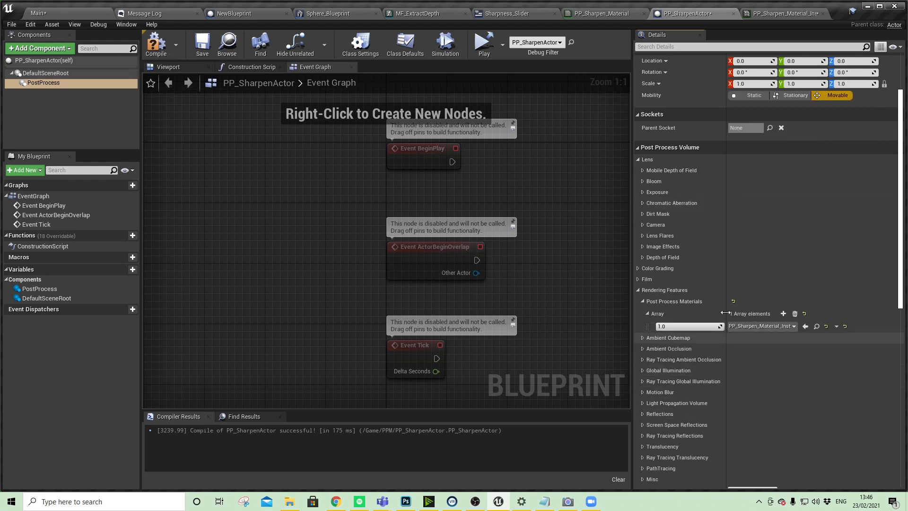
pyautogui.click(201, 42)
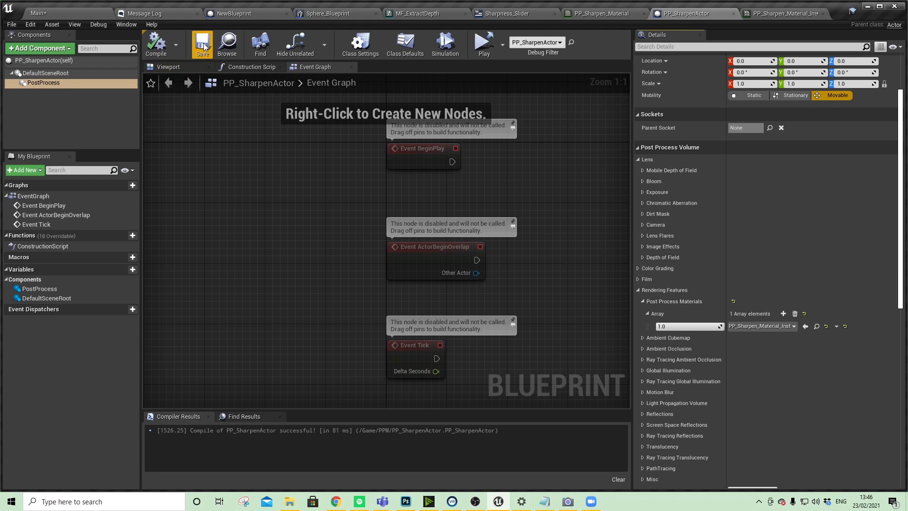
pyautogui.moveTo(817, 326)
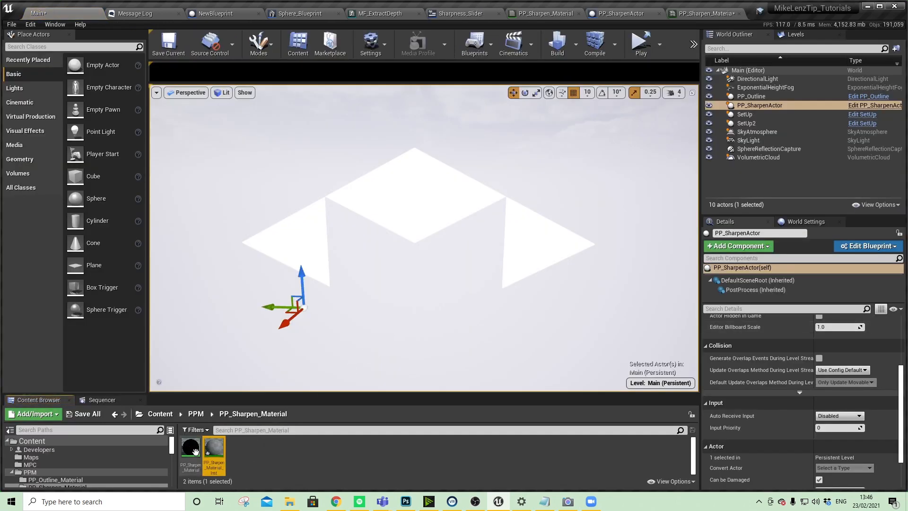
pyautogui.moveTo(214, 448)
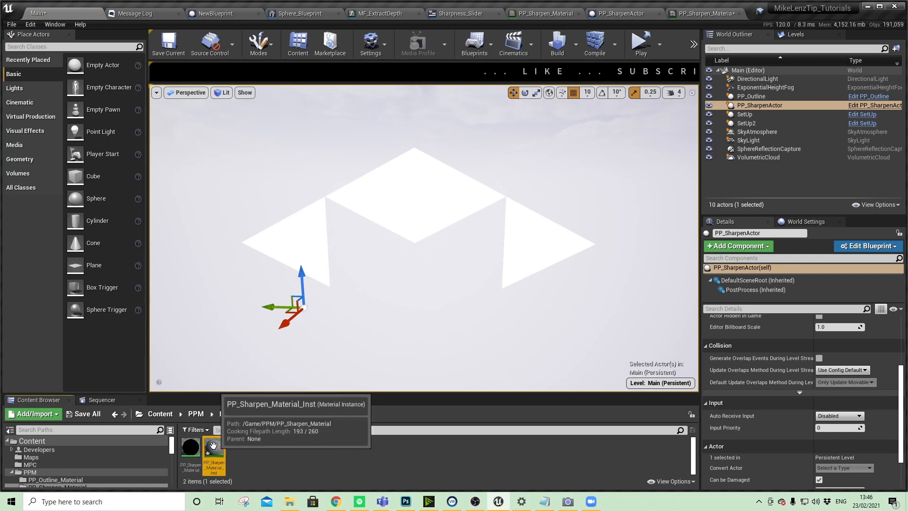
# Step: Open PP_Sharpen_Material_Inst from the PP_Sharpen_Material content folder
pyautogui.doubleClick(214, 446)
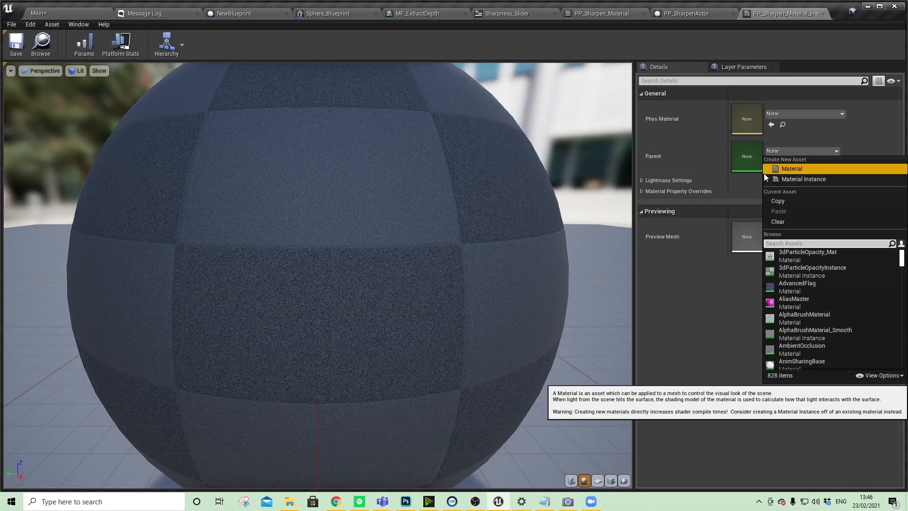
# Step: Set PP_Sharpen_Material as the parent of PP_Sharpen_Material_Inst
pyautogui.write('PP_Sha')
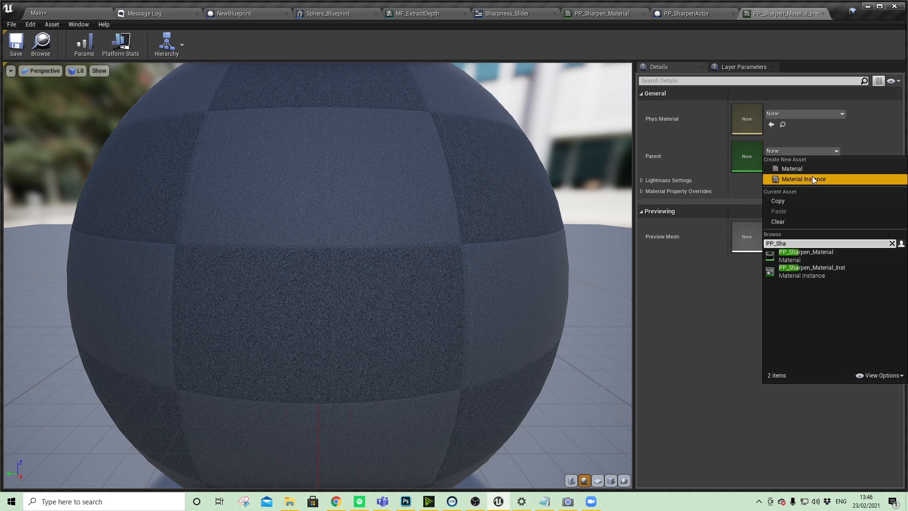
pyautogui.click(806, 255)
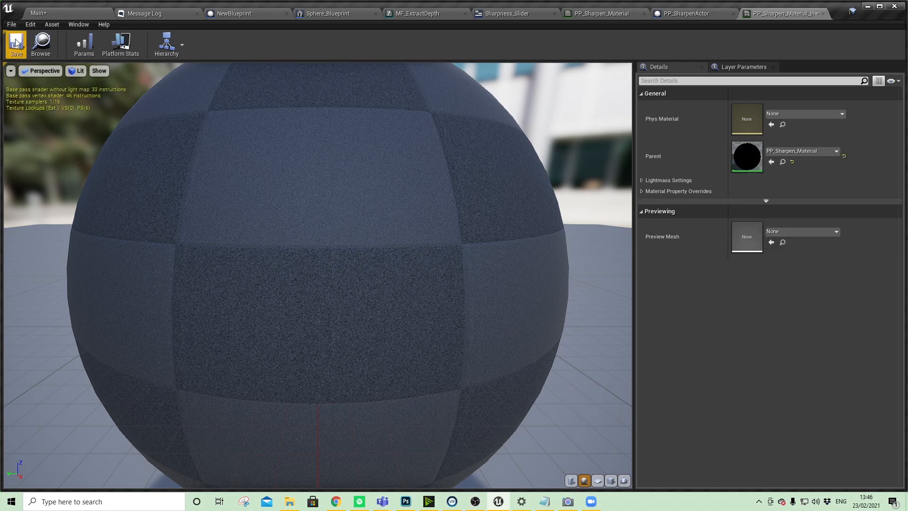
pyautogui.moveTo(783, 163)
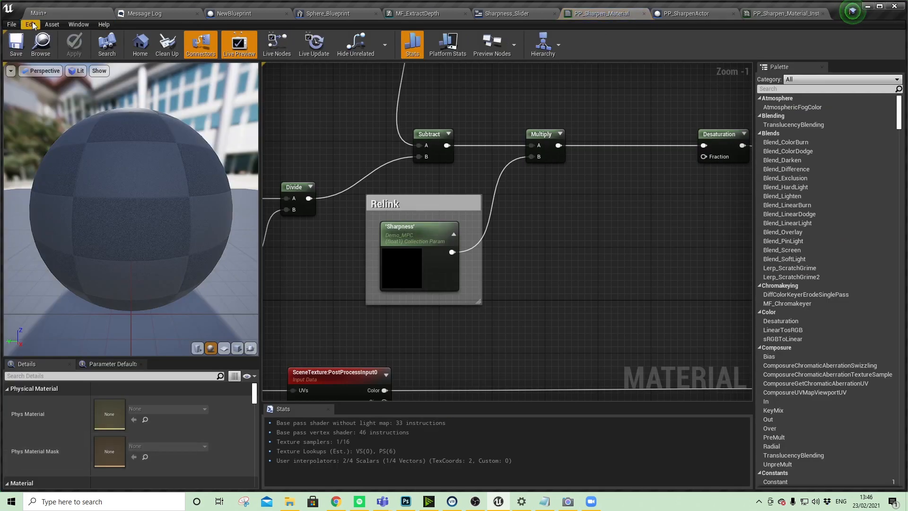
# Step: Navigate from the level view to the PPM content folder and select the Sharpness collection parameter
pyautogui.click(416, 235)
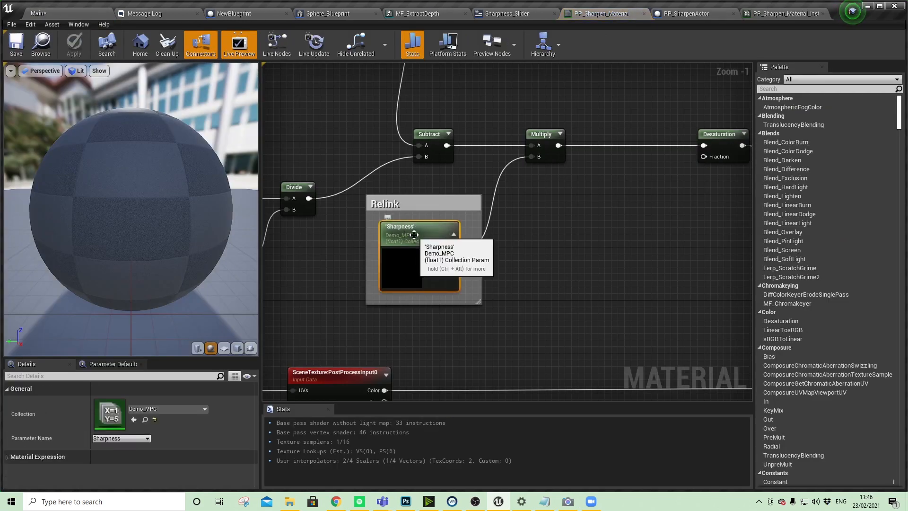
pyautogui.moveTo(423, 235)
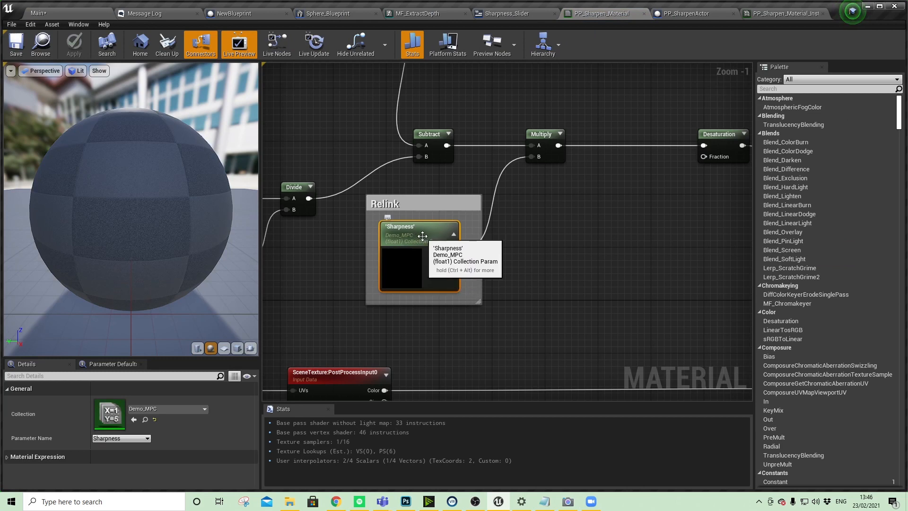
pyautogui.moveTo(426, 232)
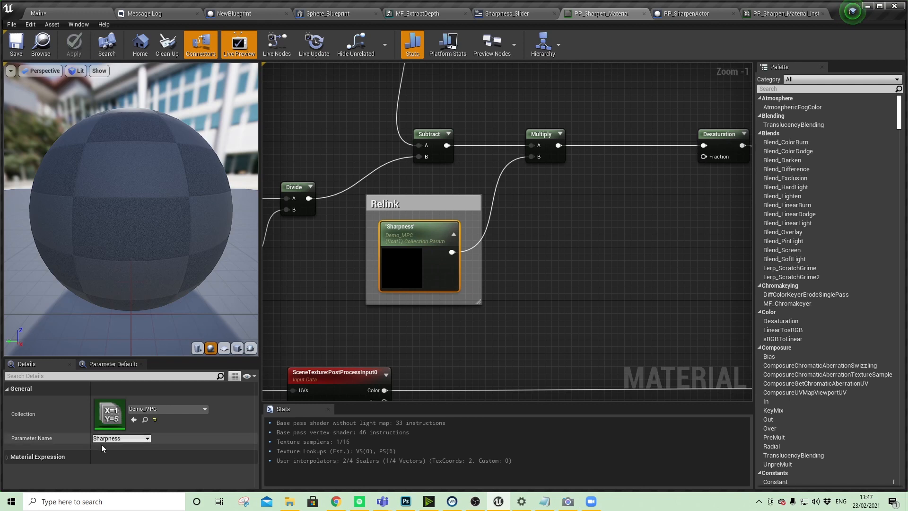
pyautogui.click(33, 14)
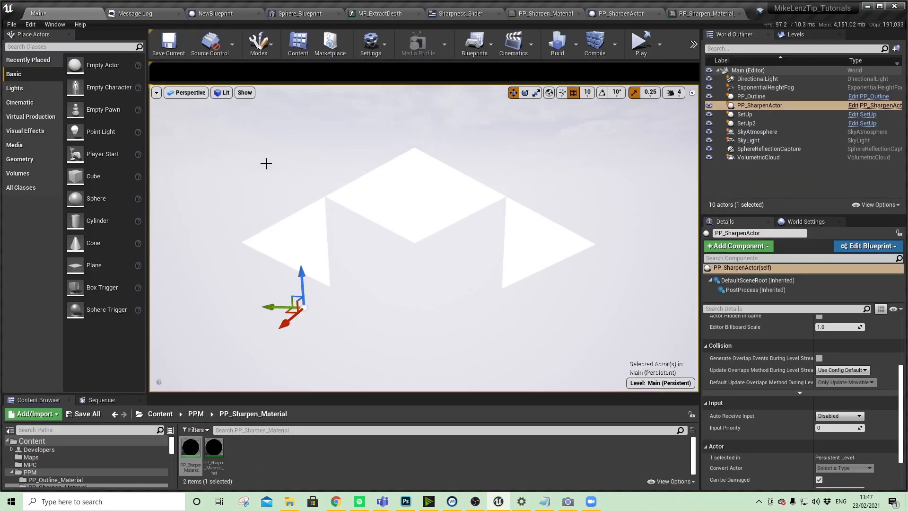
pyautogui.click(32, 441)
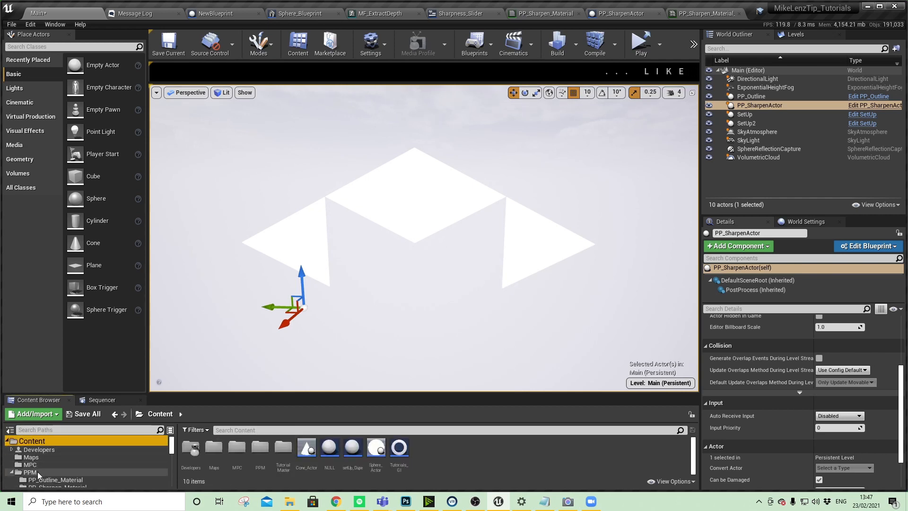
pyautogui.click(29, 471)
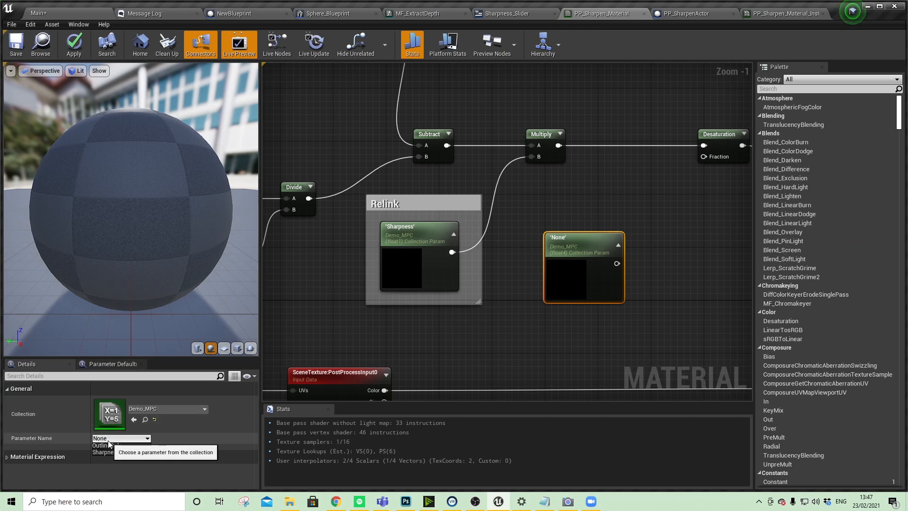
pyautogui.click(103, 451)
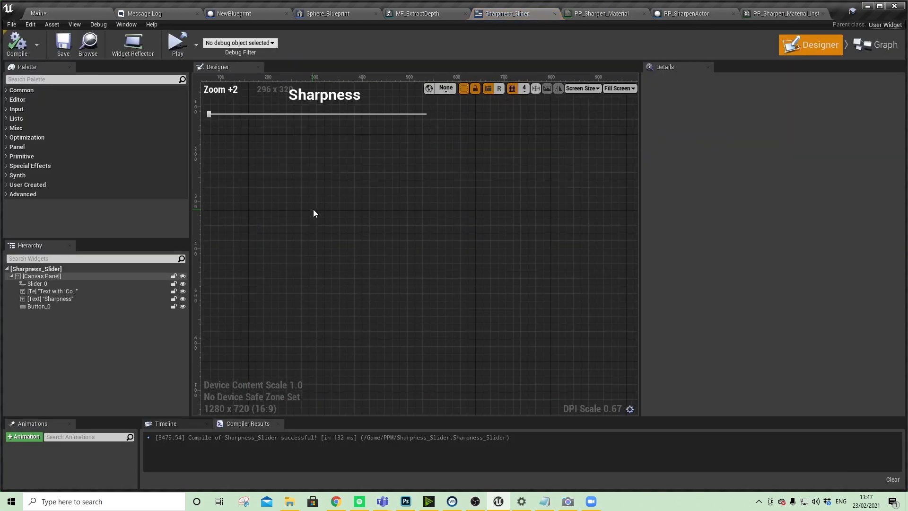
# Step: Select Slider_0 in the Sharpness_Slider widget and view its On Value Changed event logic
pyautogui.click(36, 284)
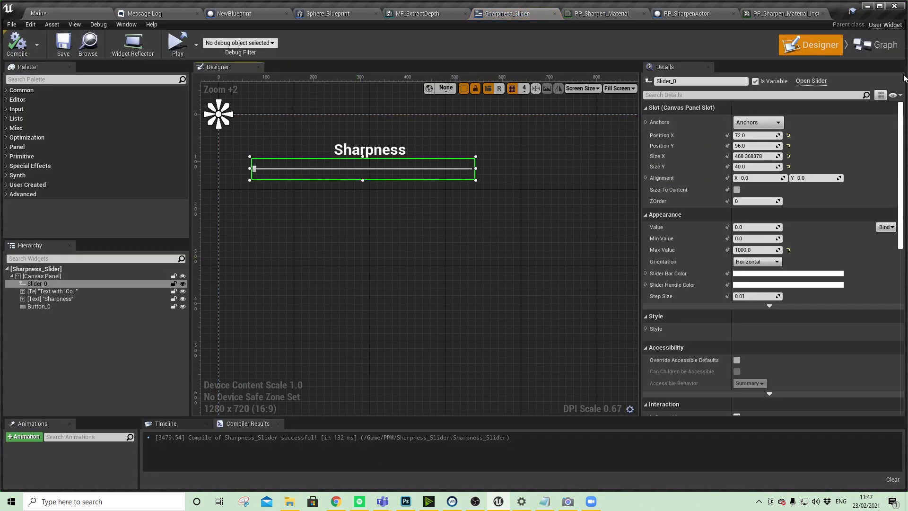
pyautogui.scroll(-3)
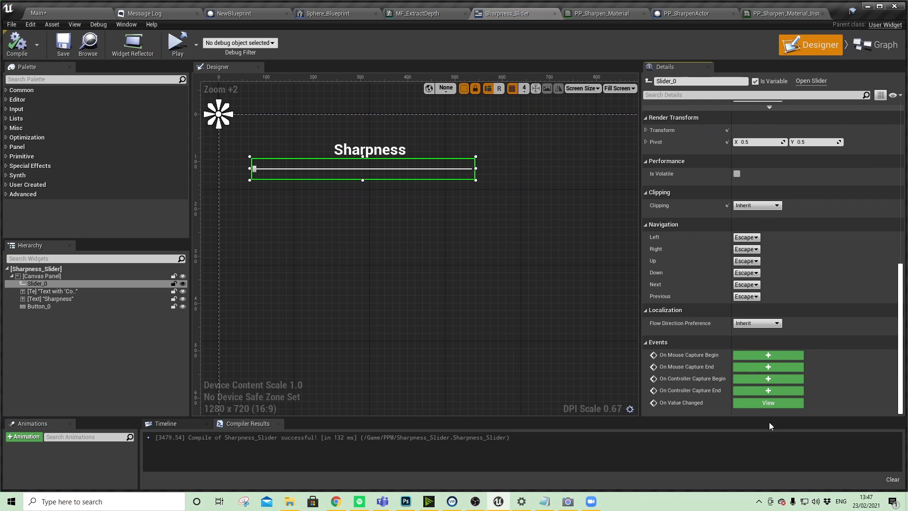
pyautogui.click(884, 45)
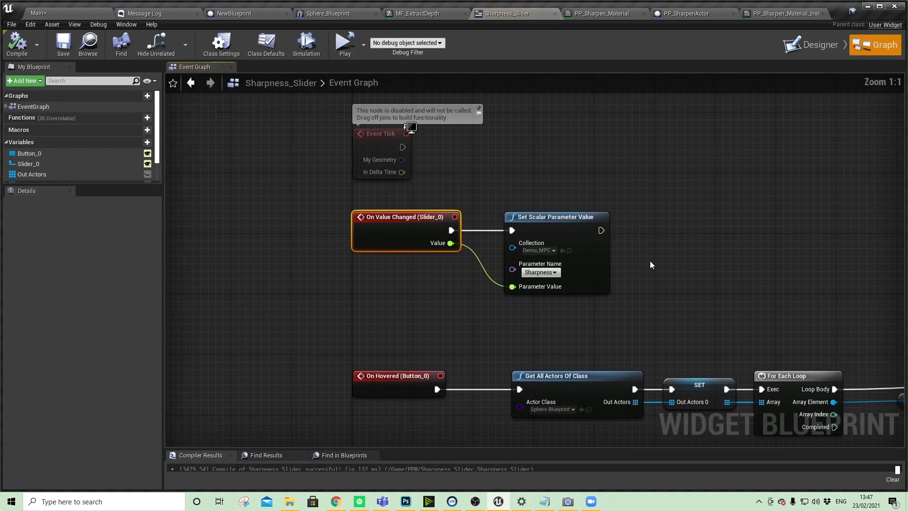
pyautogui.moveTo(556, 325)
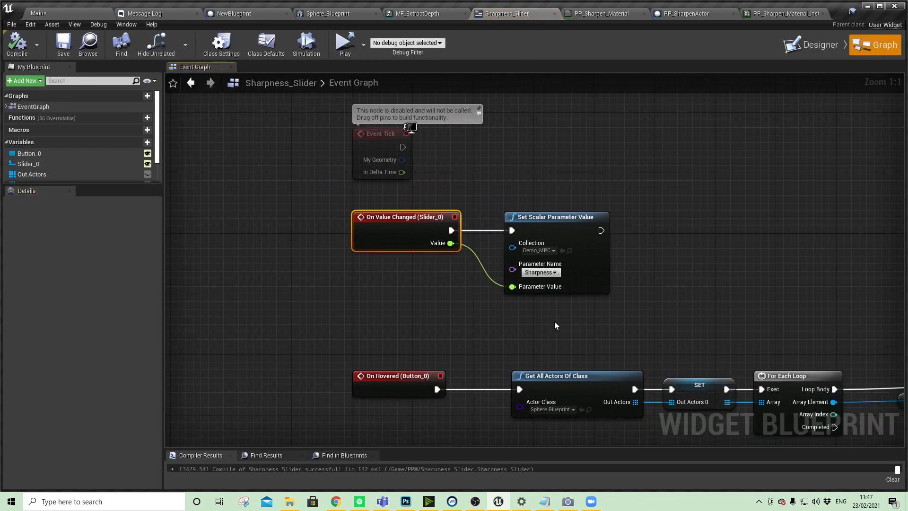
pyautogui.moveTo(546, 291)
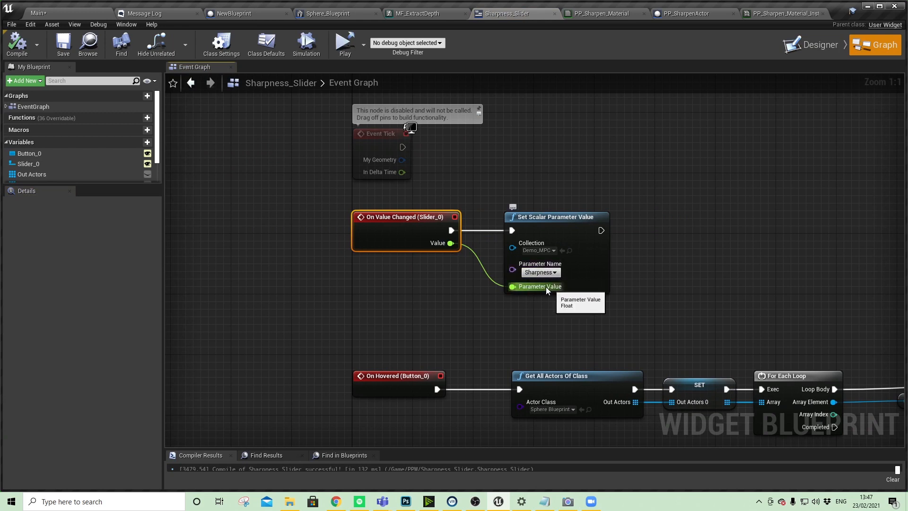
pyautogui.moveTo(632, 317)
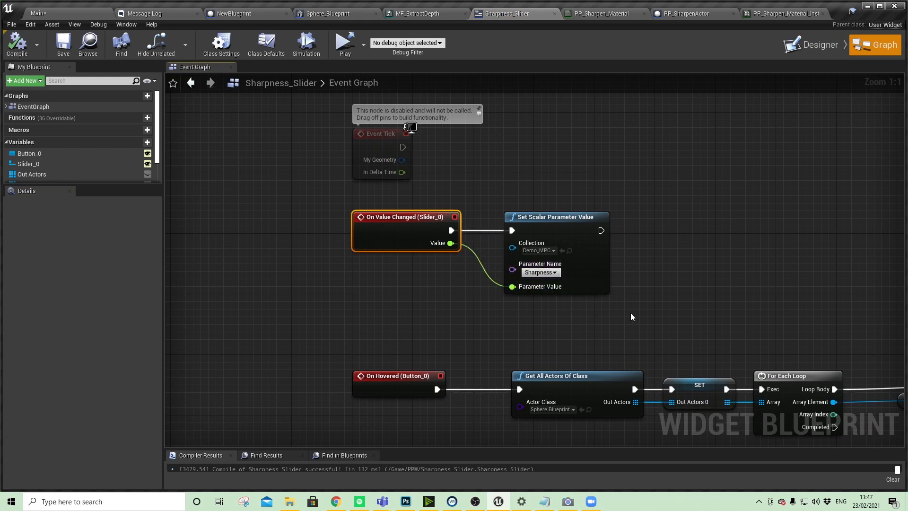
# Step: Switch the Sharpness_Slider widget back to its Designer layout view
pyautogui.click(820, 44)
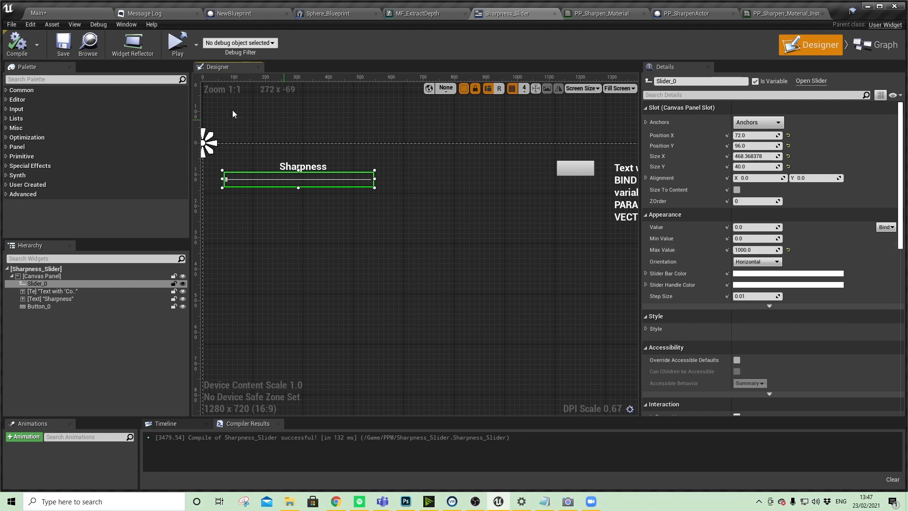
pyautogui.click(34, 11)
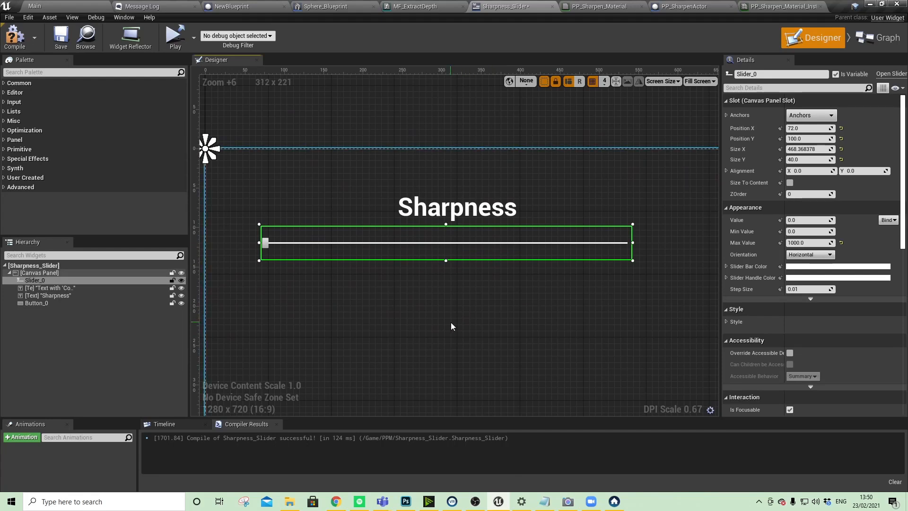
# Step: Set Slider_0's Max Value to 20.0 and run the level to test it
pyautogui.click(807, 242)
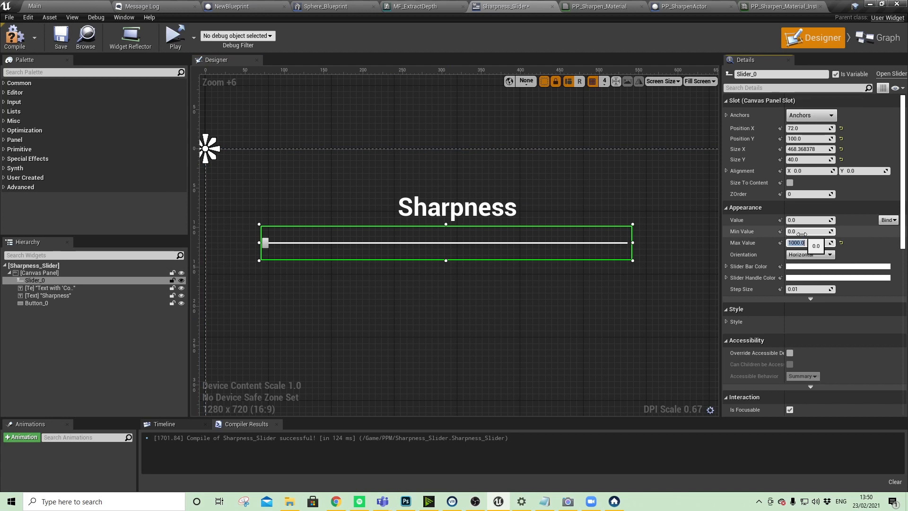
pyautogui.write('20.0')
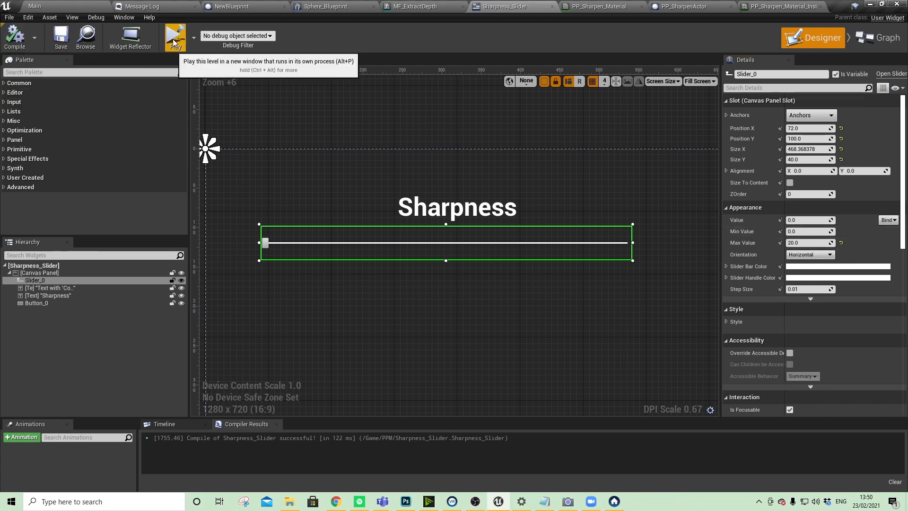
pyautogui.click(47, 5)
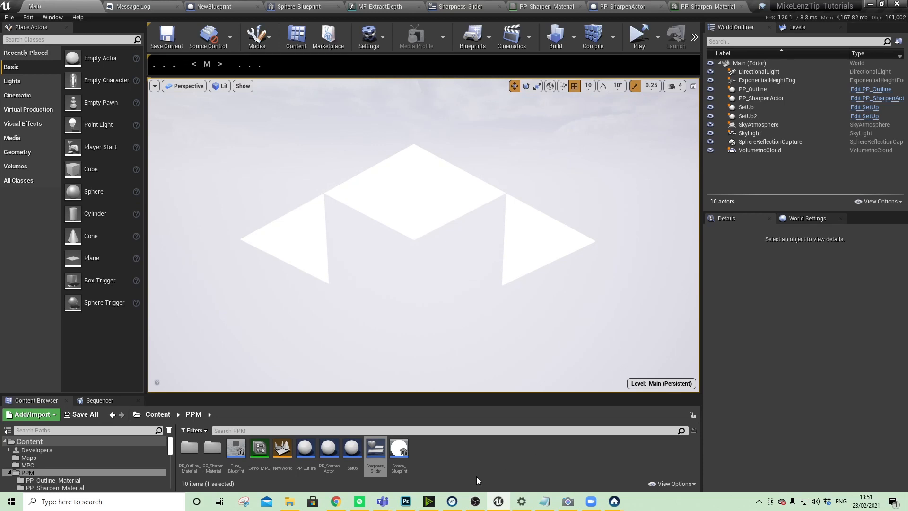